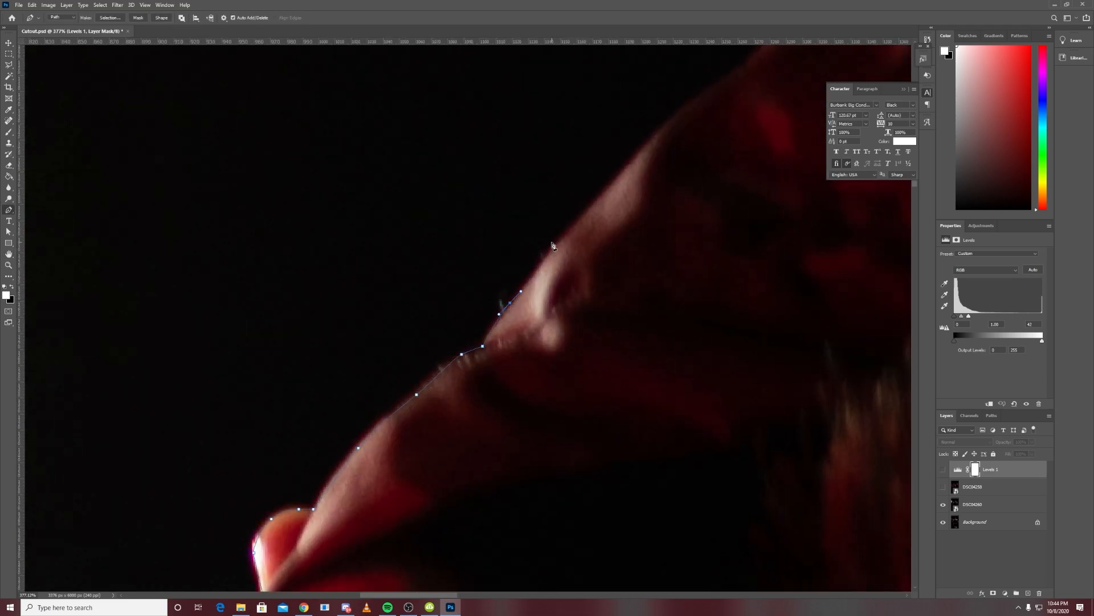
- Trace the Pen path along the hooded man's face outline
{"action": "left_click_drag", "start_coordinate": [553, 245], "coordinate": [578, 381]}
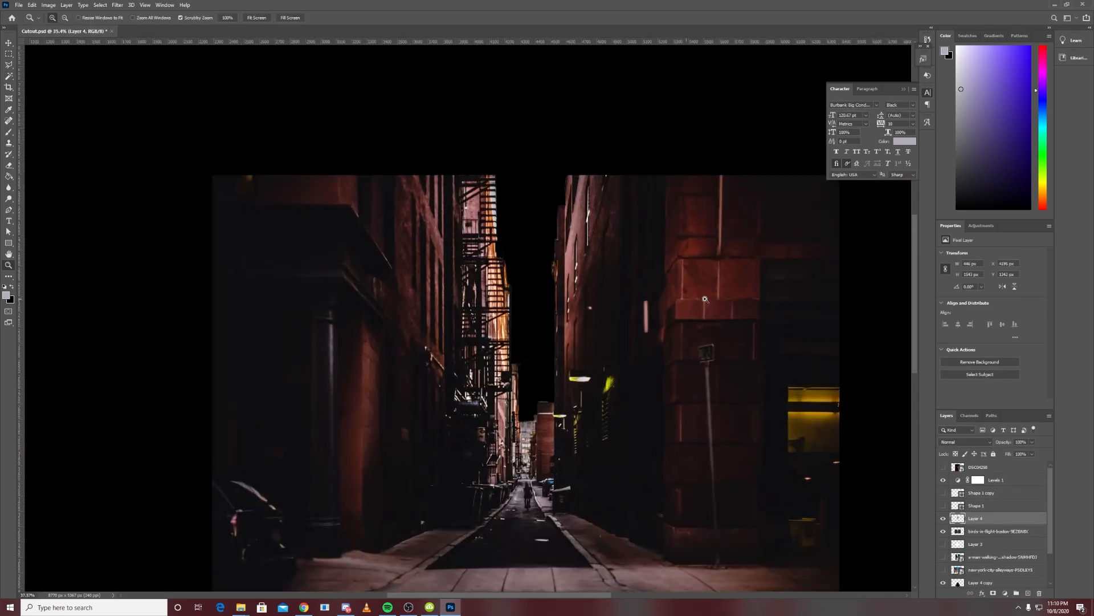
- Open a menu from the menu bar to begin adding the neon sign layers
{"action": "left_click", "coordinate": [97, 5]}
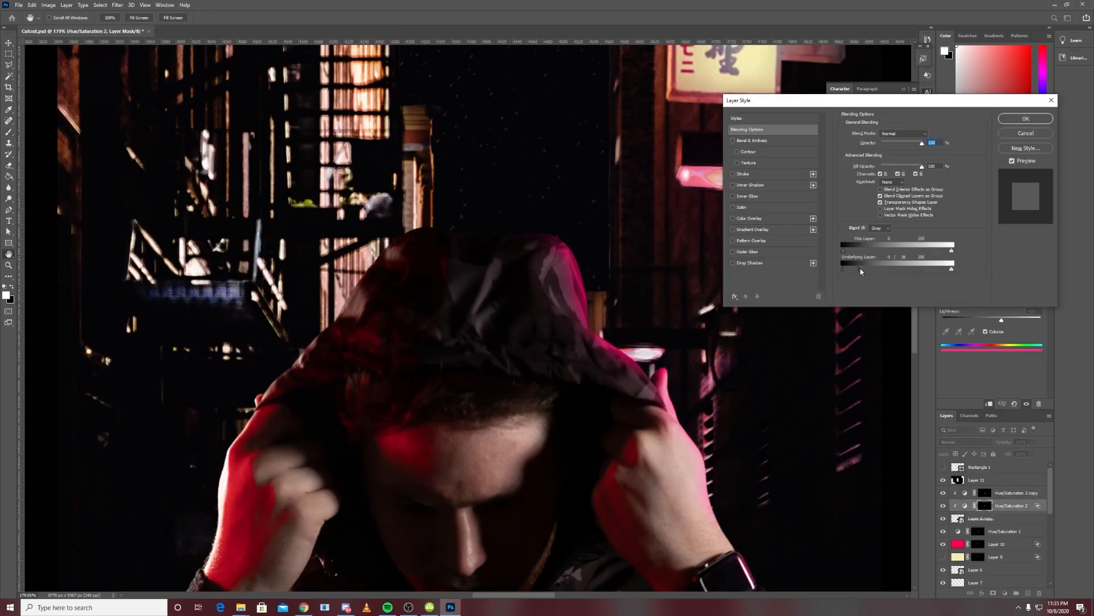
- Select an item in the right-side panel before reshaping the canvas
{"action": "left_click", "coordinate": [1025, 133]}
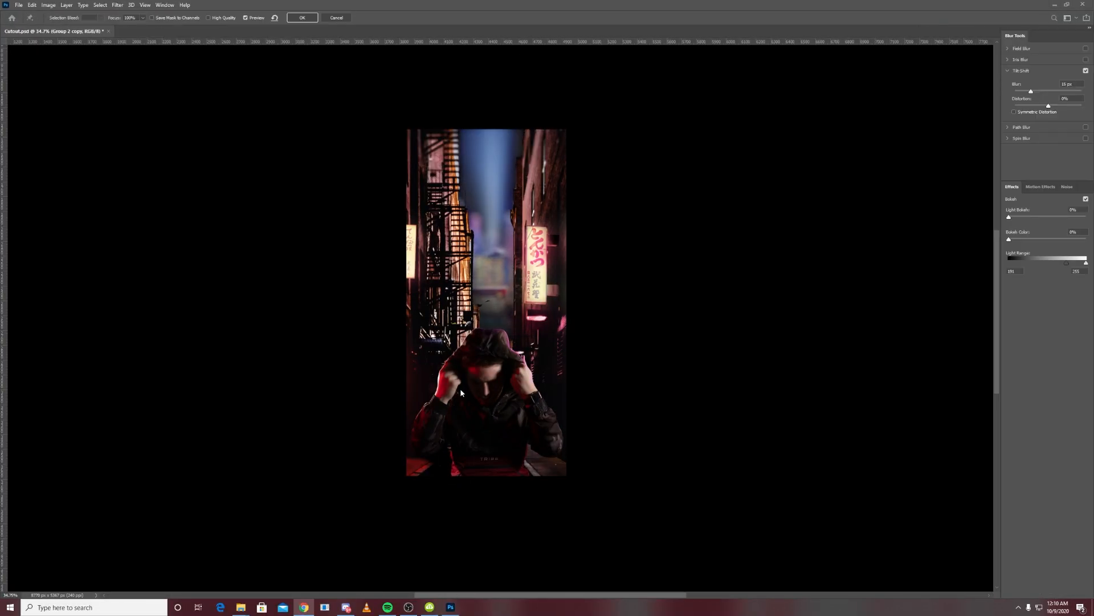
- Open the Iris Blur effect from the menu bar
{"action": "left_click", "coordinate": [86, 4]}
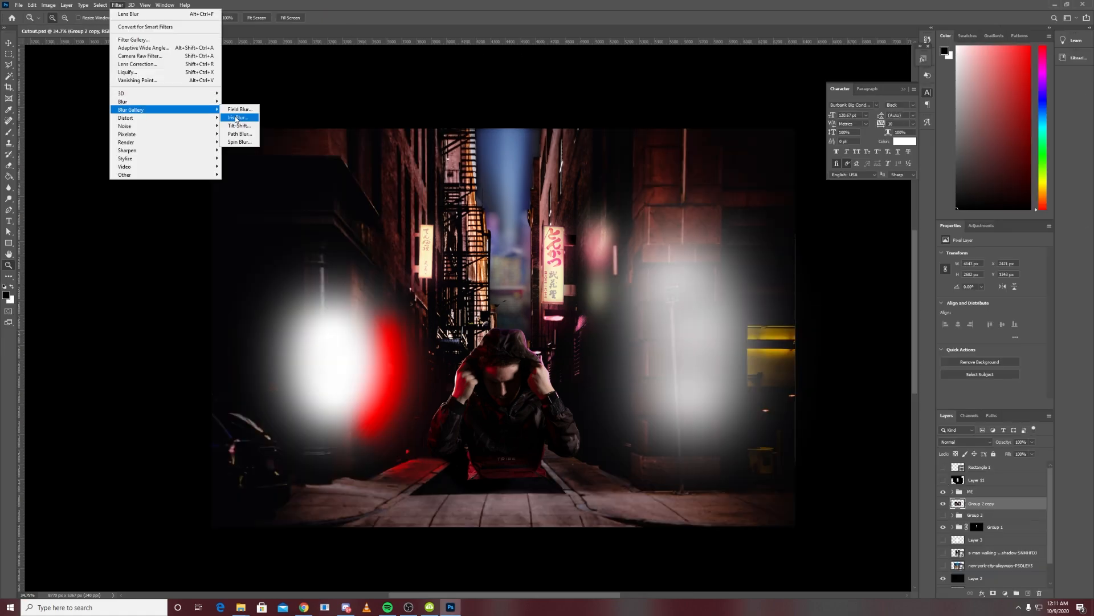
{"action": "left_click", "coordinate": [237, 126]}
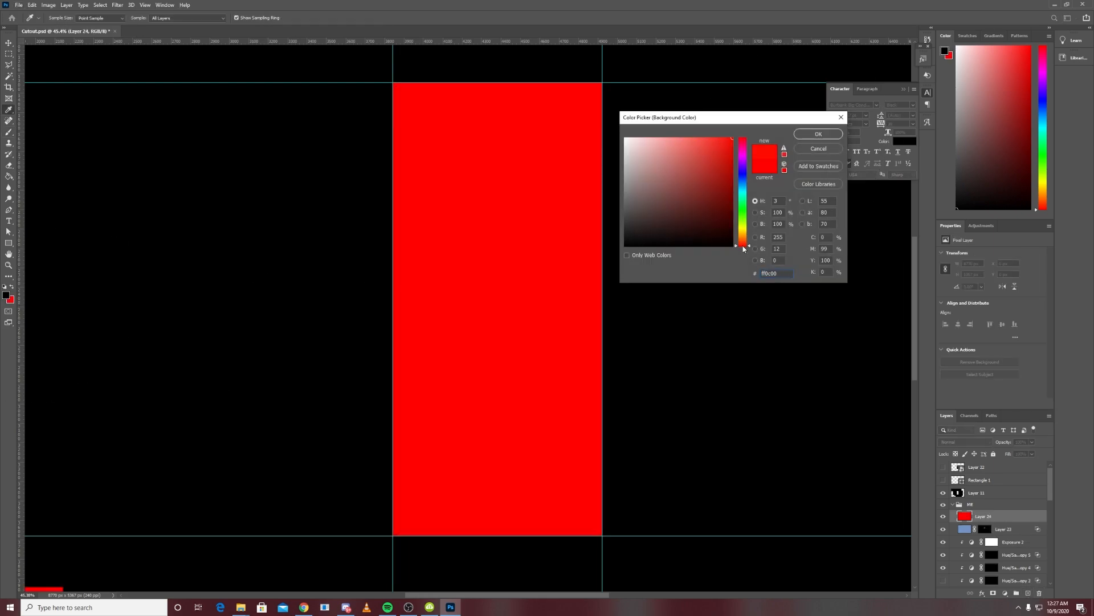
- Set the split-toning highlights hue to red in Camera Raw
{"action": "left_click", "coordinate": [817, 133]}
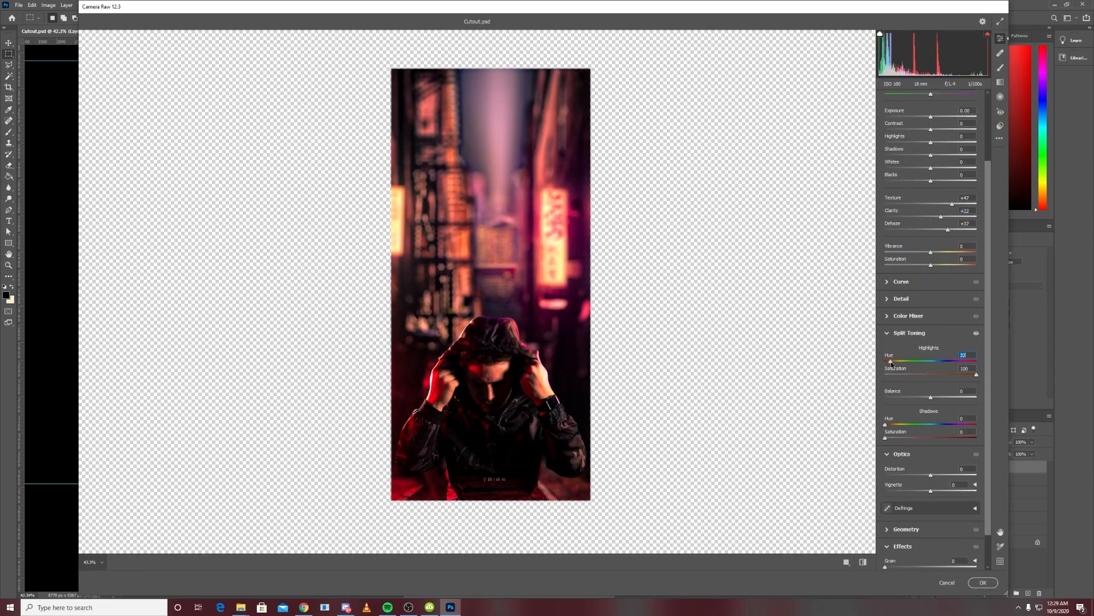
- Shift the highlight tint hue and apply the Camera Raw grading
{"action": "left_click_drag", "start_coordinate": [884, 424], "coordinate": [939, 424]}
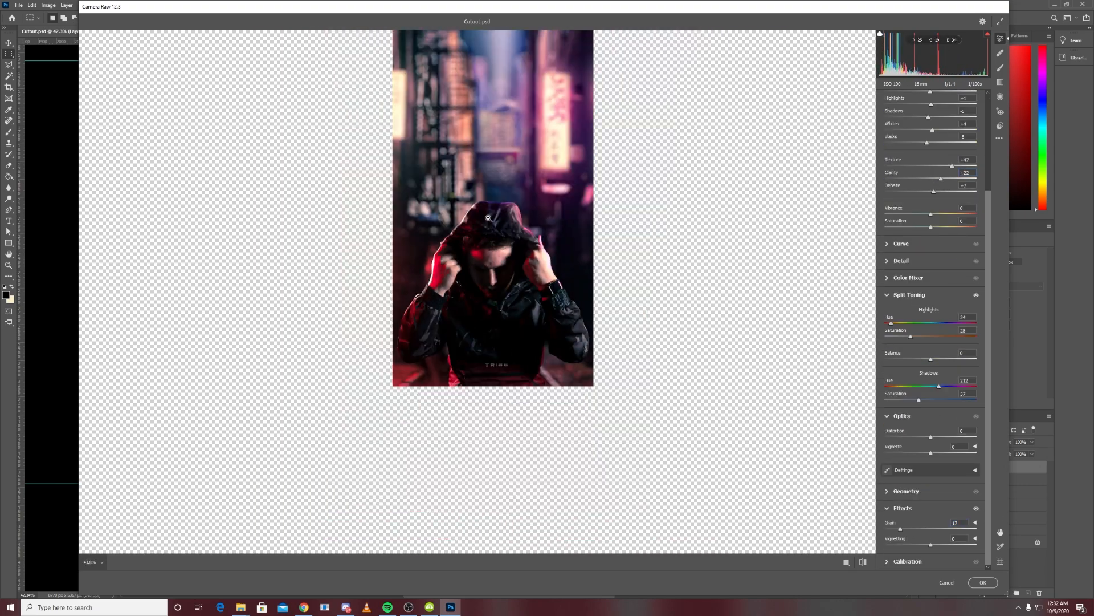
{"action": "mouse_move", "coordinate": [983, 583]}
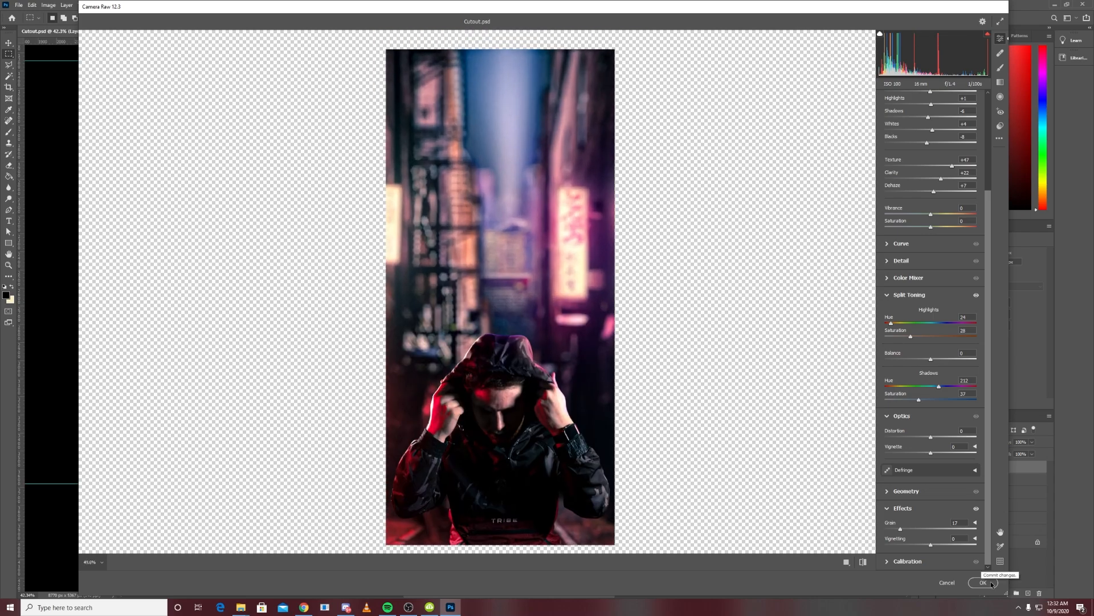
{"action": "left_click", "coordinate": [984, 582]}
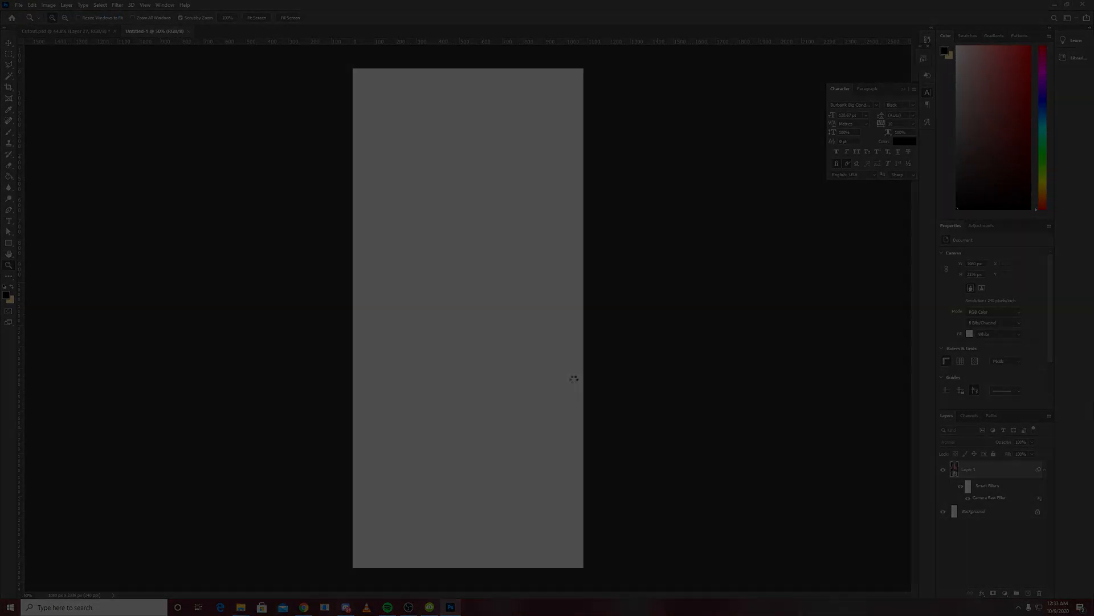